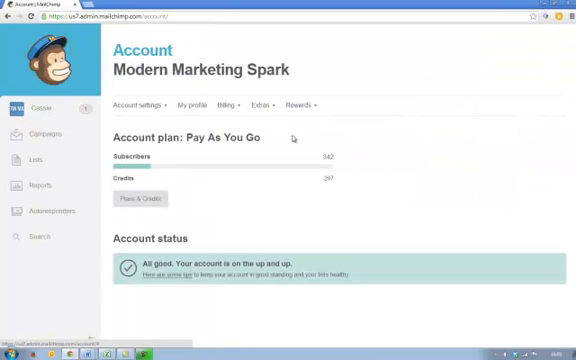
- From the account overview, choose Integrations under the Extras dropdown
click(263, 103)
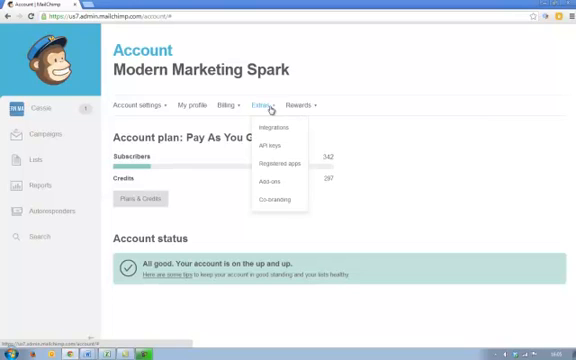
click(262, 103)
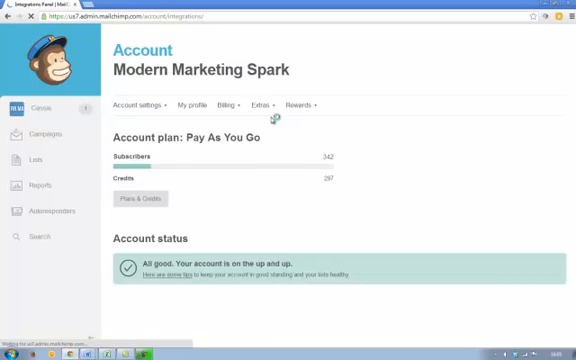
- Scroll the loaded integration list past Mandrill and connected Facebook to Twitter
click(264, 102)
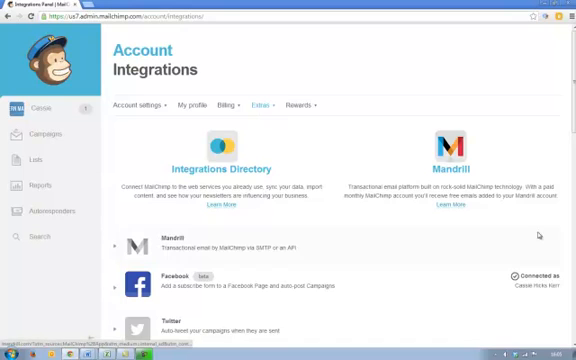
scroll(down, 3)
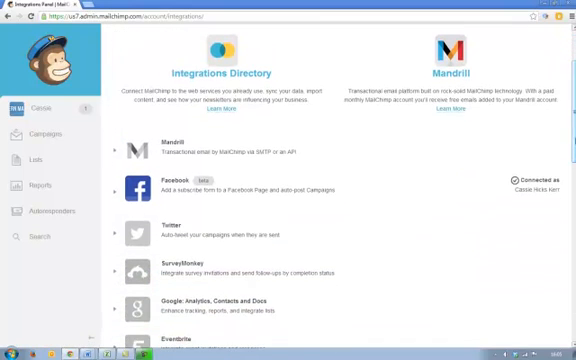
scroll(down, 3)
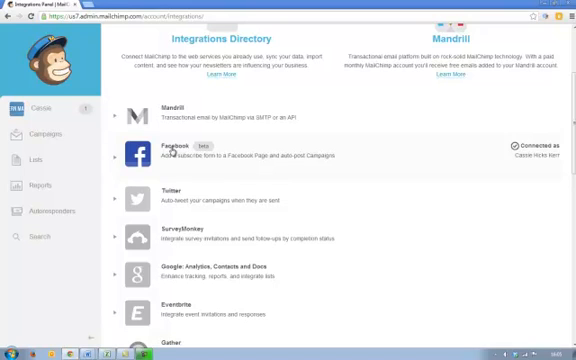
- Start the Twitter integration and authorize the MailChimp app on Twitter
click(163, 197)
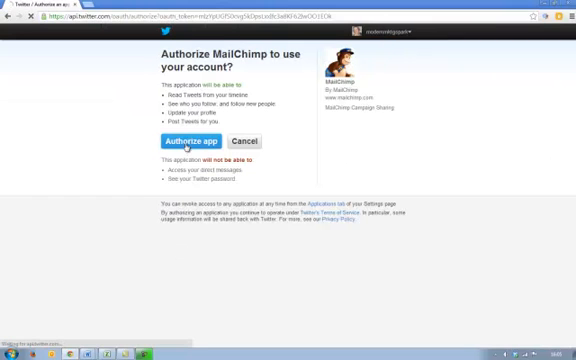
click(194, 138)
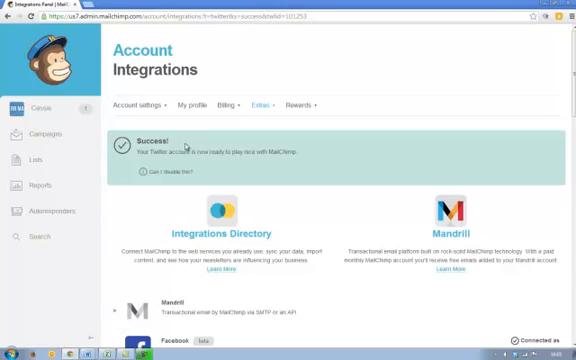
mouse_move(175, 145)
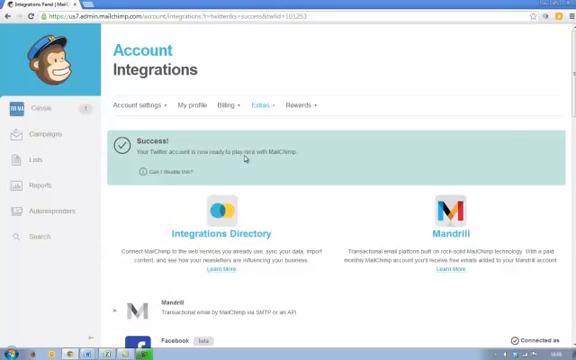
scroll(down, 3)
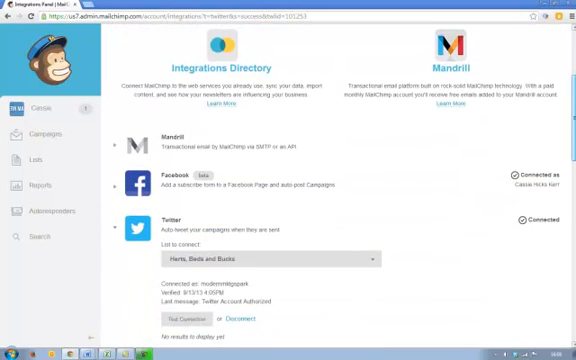
scroll(down, 3)
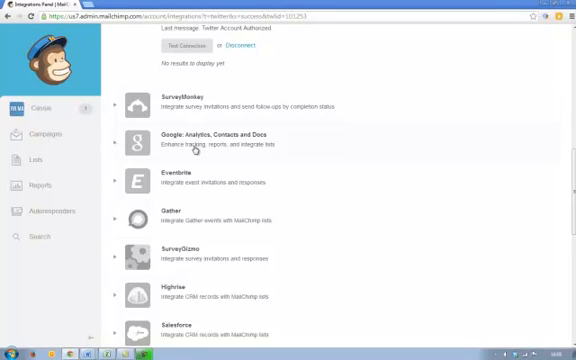
mouse_move(180, 187)
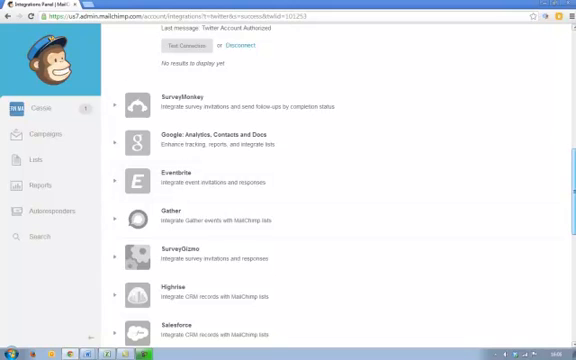
scroll(down, 3)
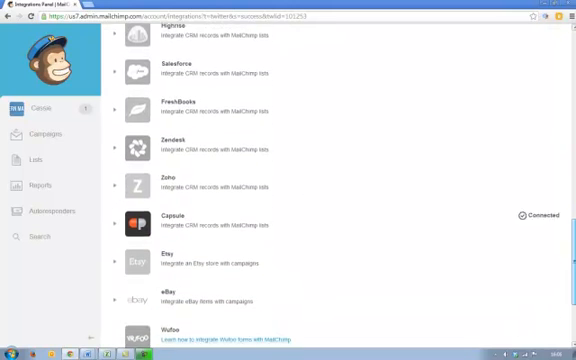
scroll(down, 3)
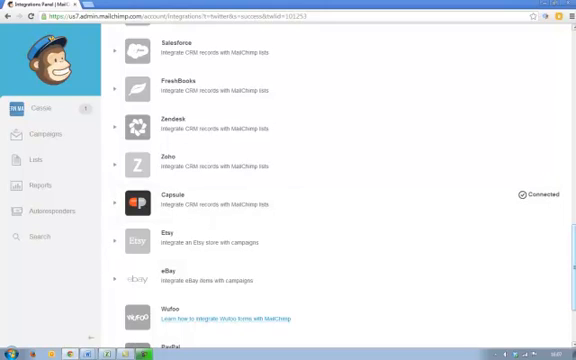
scroll(down, 3)
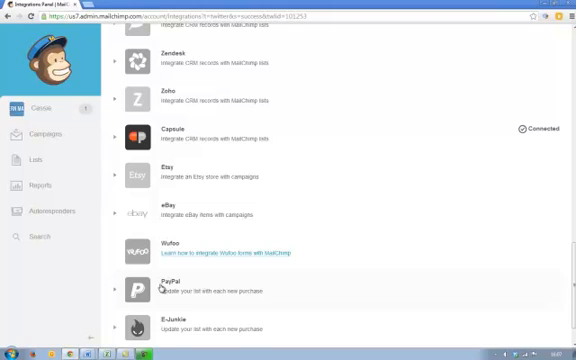
scroll(down, 3)
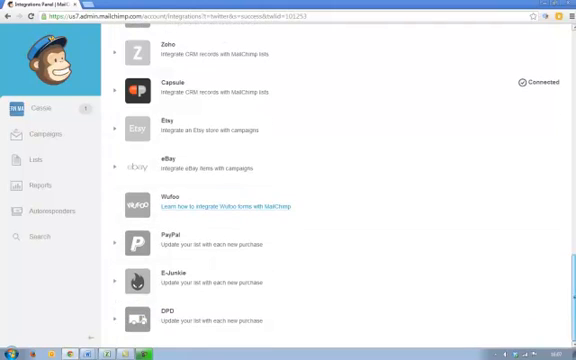
mouse_move(309, 278)
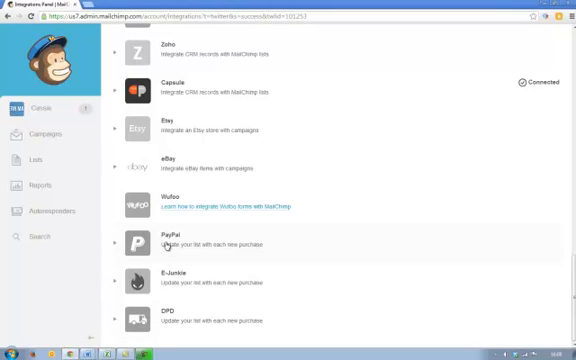
mouse_move(167, 270)
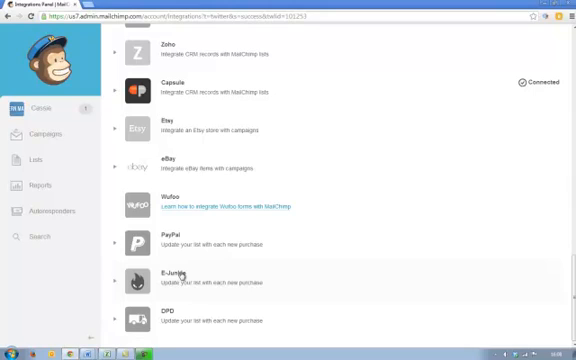